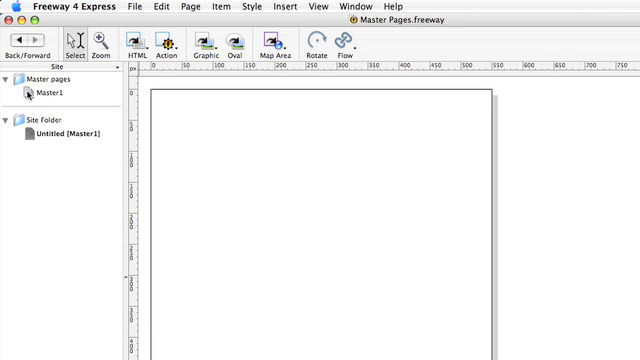
Open the Master1 master page from the Site panel for editing.
{"action": "left_click", "coordinate": [55, 88]}
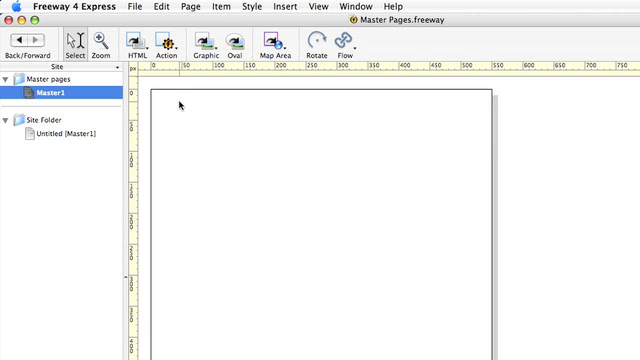
{"action": "mouse_move", "coordinate": [200, 130]}
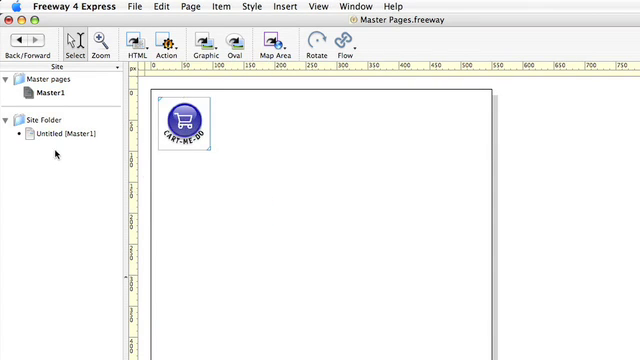
Move the CART-ME-DO logo to the top-right, check the Untitled page, then return to Master1.
{"action": "left_click", "coordinate": [60, 131]}
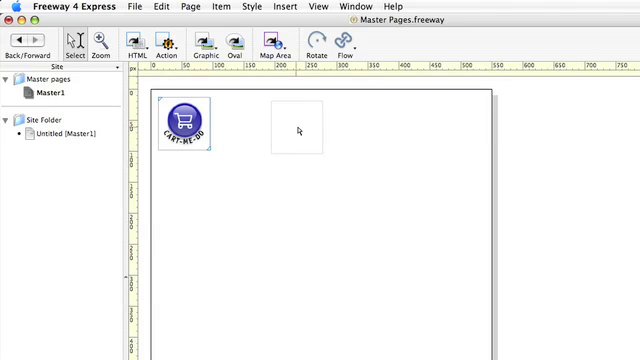
{"action": "left_click_drag", "start_coordinate": [185, 120], "coordinate": [460, 120]}
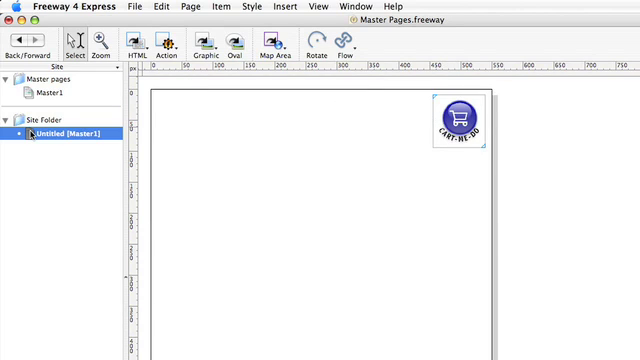
{"action": "left_click", "coordinate": [55, 94]}
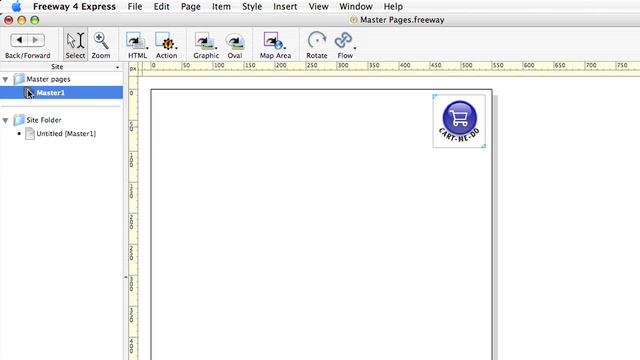
{"action": "left_click", "coordinate": [457, 112]}
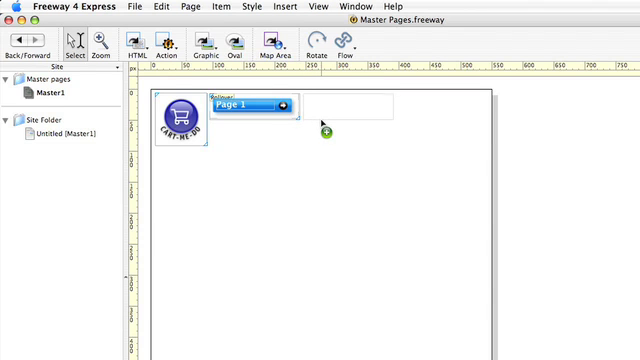
{"action": "mouse_move", "coordinate": [318, 135]}
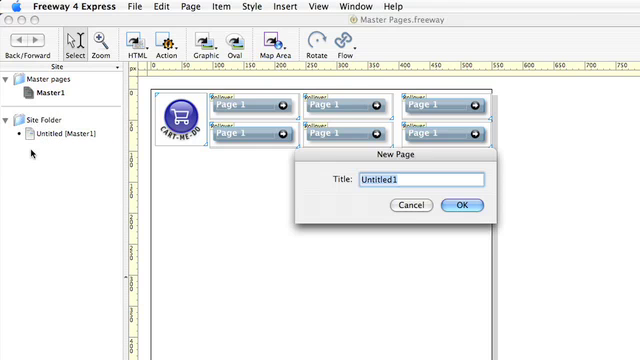
Title the new Master1-based page 'Page 2' and create it.
{"action": "type", "text": "Pa"}
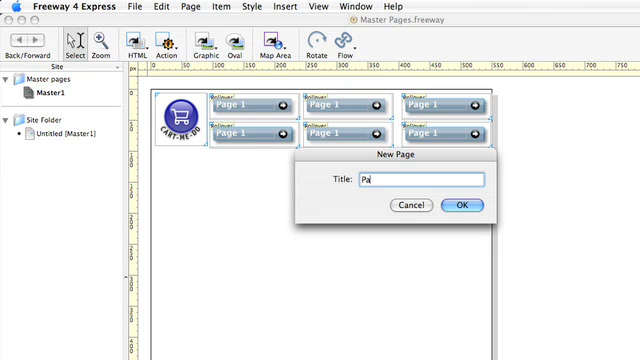
{"action": "left_click", "coordinate": [461, 205]}
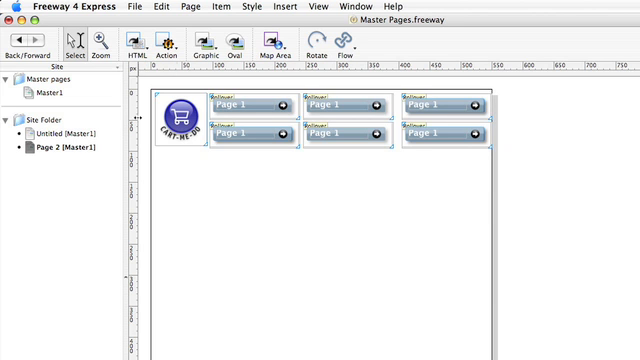
Start New Pages with title 'Page' and a count of 4, based on Master1.
{"action": "left_click", "coordinate": [197, 9]}
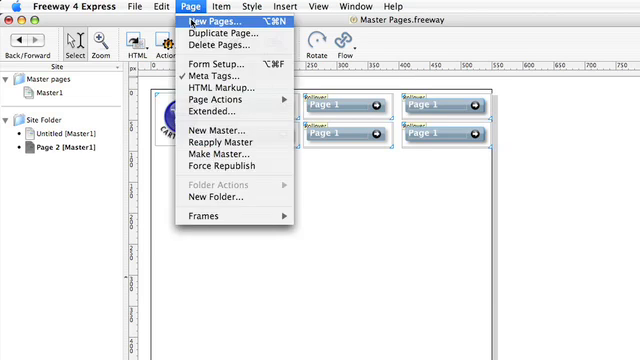
{"action": "left_click", "coordinate": [218, 17]}
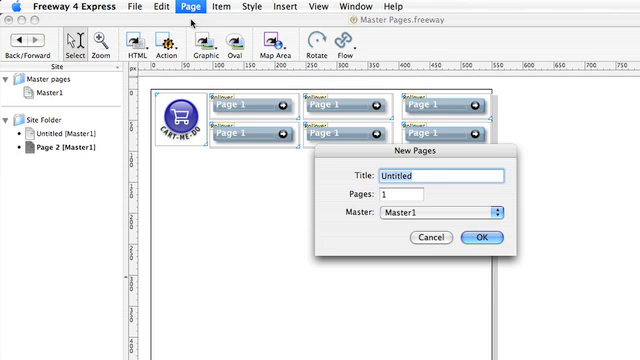
{"action": "type", "text": "Page"}
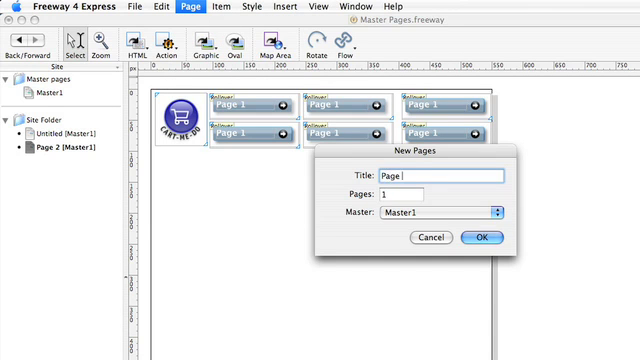
{"action": "type", "text": "4"}
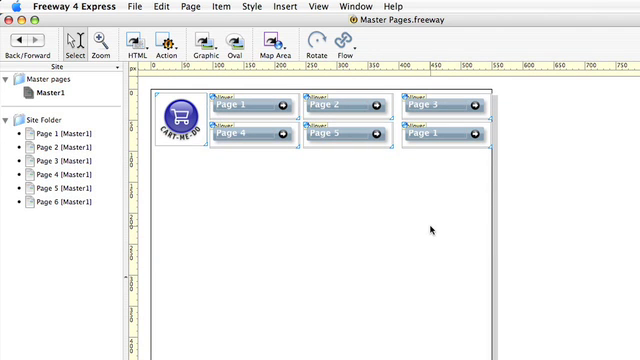
{"action": "mouse_move", "coordinate": [430, 225]}
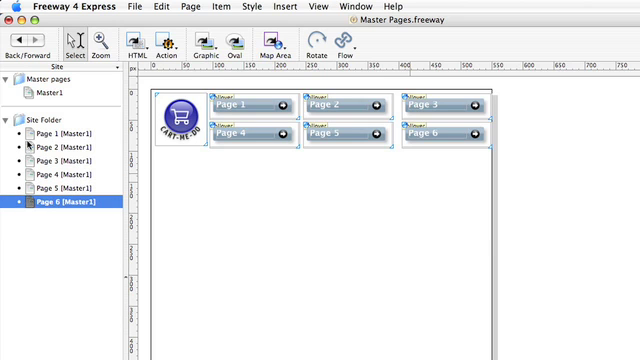
Return to the Master1 master page in the Site panel.
{"action": "left_click", "coordinate": [60, 130]}
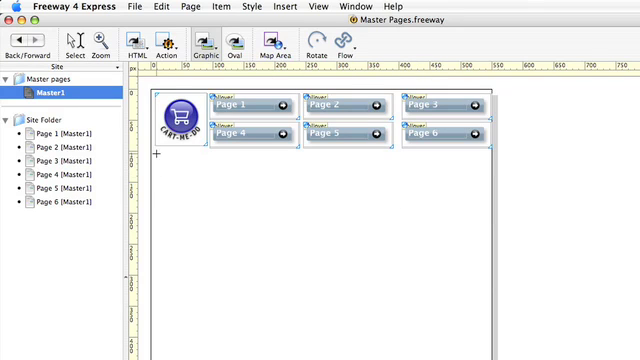
Draw a wide text box under the buttons, type 'Header', and select the word.
{"action": "left_click_drag", "start_coordinate": [160, 158], "coordinate": [290, 180]}
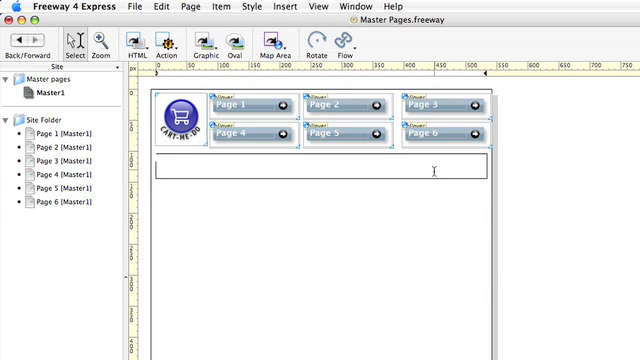
{"action": "type", "text": "Header"}
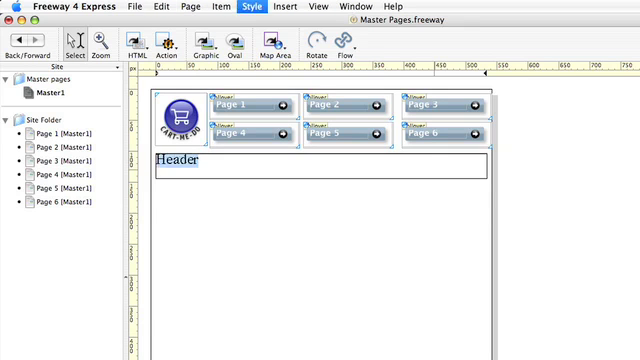
{"action": "double_click", "coordinate": [175, 162]}
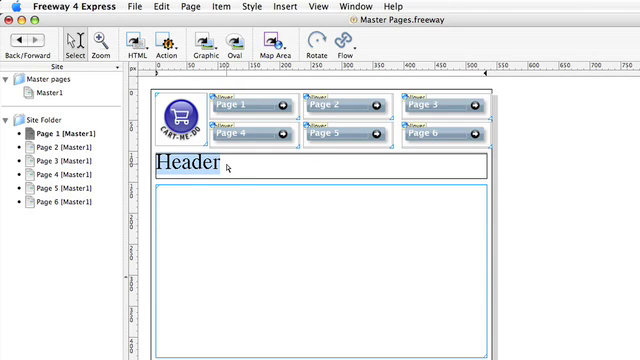
Replace Page 1's header text with 'Home Page', then enter 'Page 2'.
{"action": "type", "text": "Home Page"}
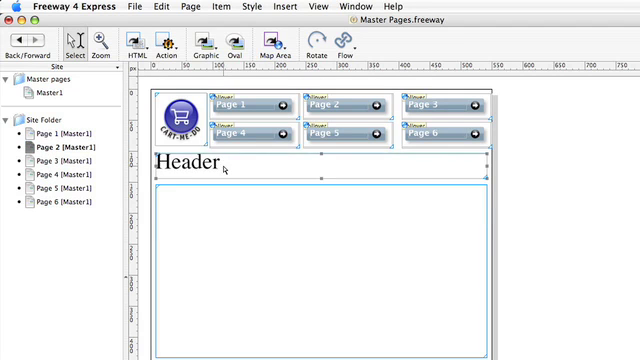
{"action": "type", "text": "Page 2"}
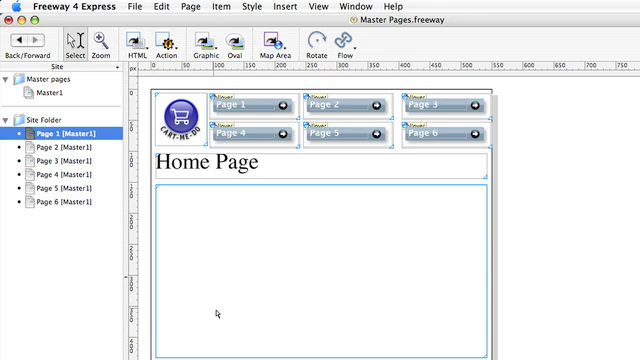
{"action": "mouse_move", "coordinate": [468, 232]}
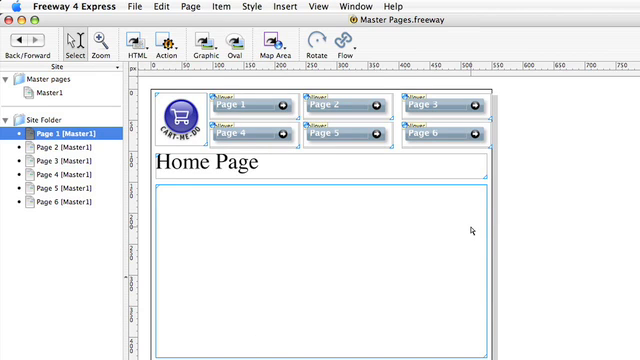
Select Page 1's header area before reapplying the master.
{"action": "left_click", "coordinate": [480, 167]}
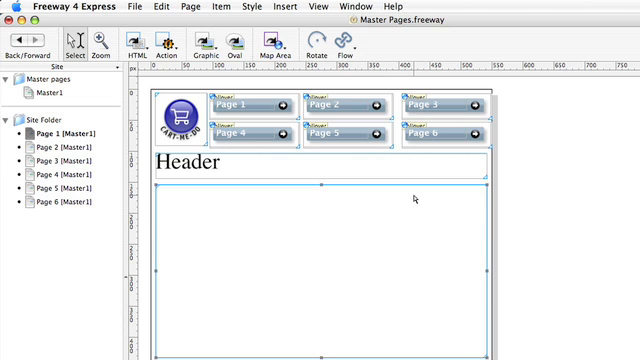
{"action": "mouse_move", "coordinate": [318, 289]}
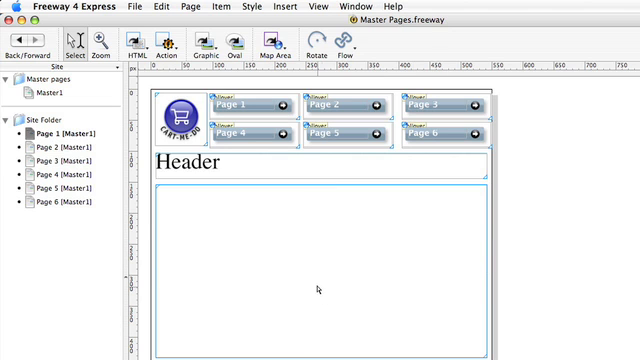